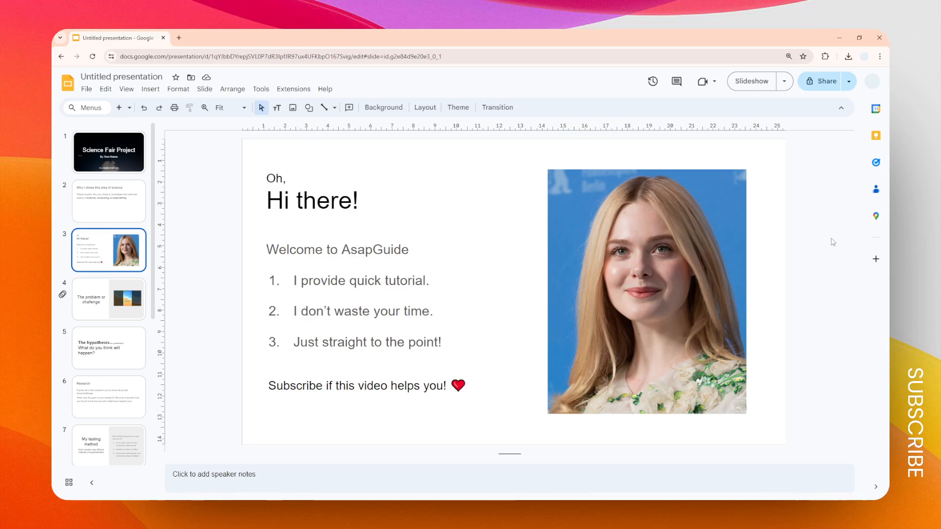
mouse_move(805, 243)
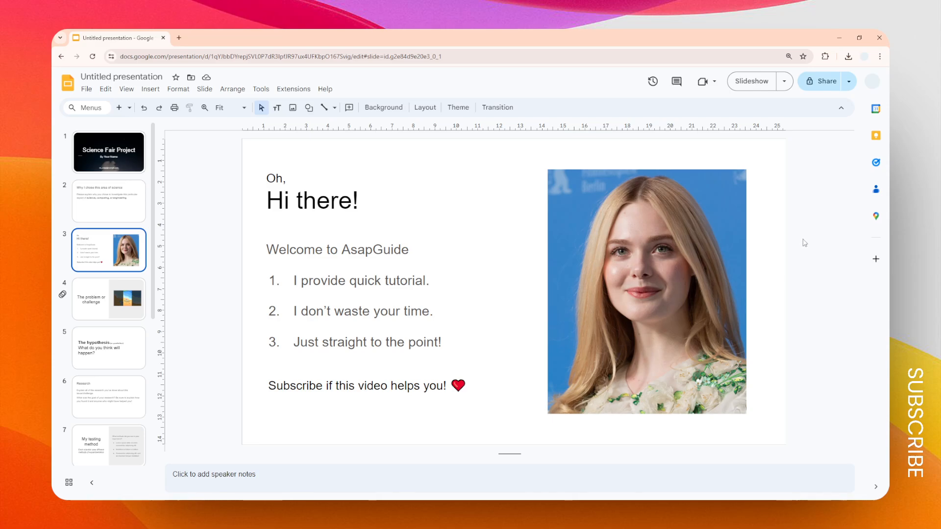
mouse_move(802, 233)
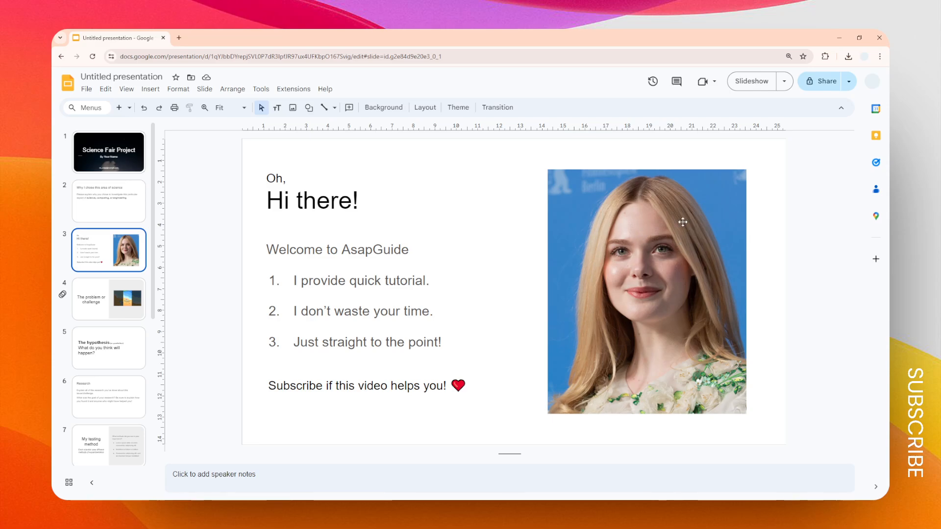
Select the portrait photo on slide 3.
left_click(683, 222)
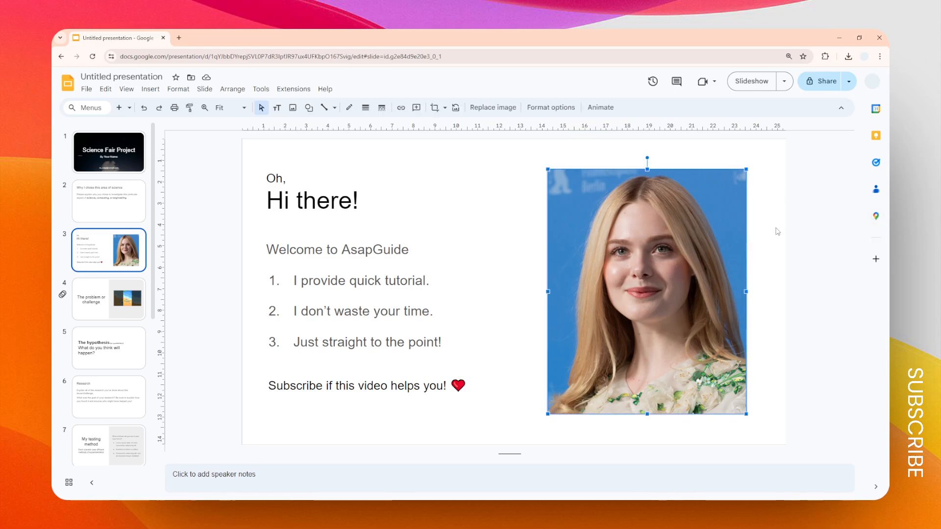
mouse_move(619, 226)
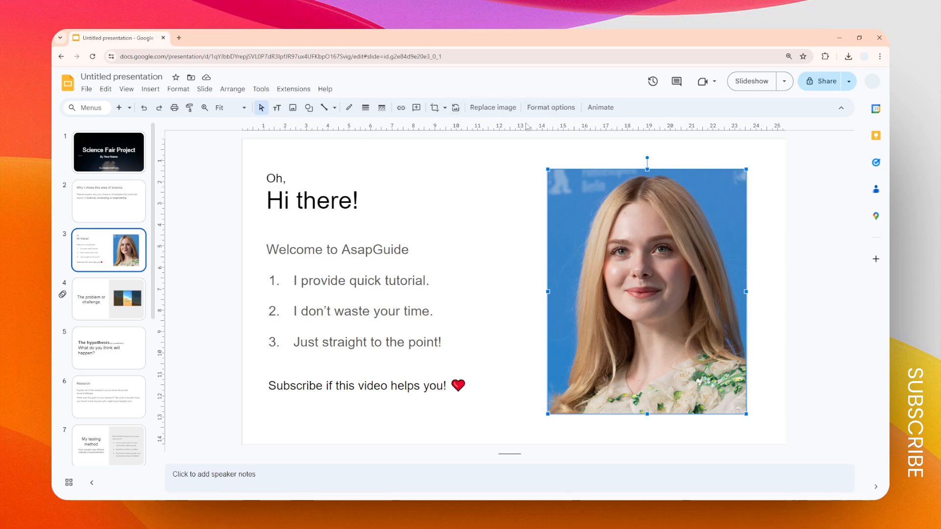
mouse_move(559, 110)
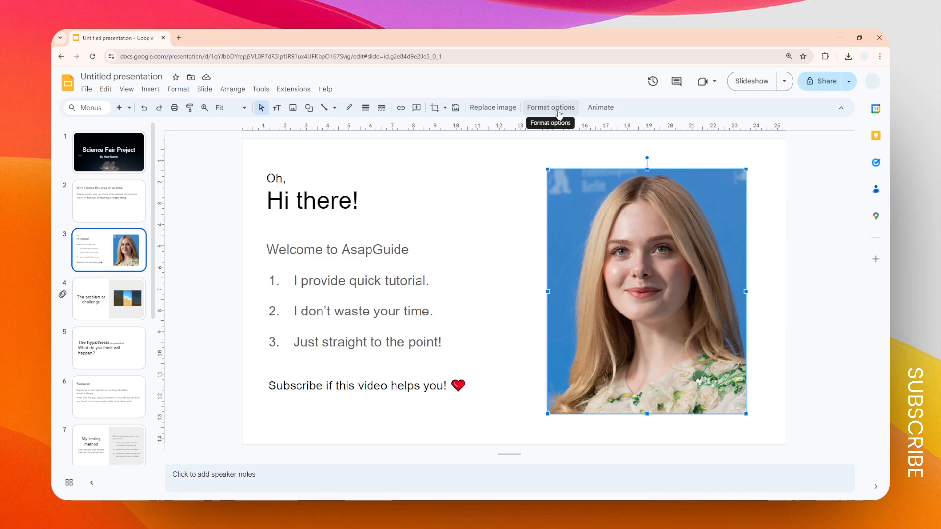
Enable a drop shadow on the portrait photo in Format options.
left_click(551, 107)
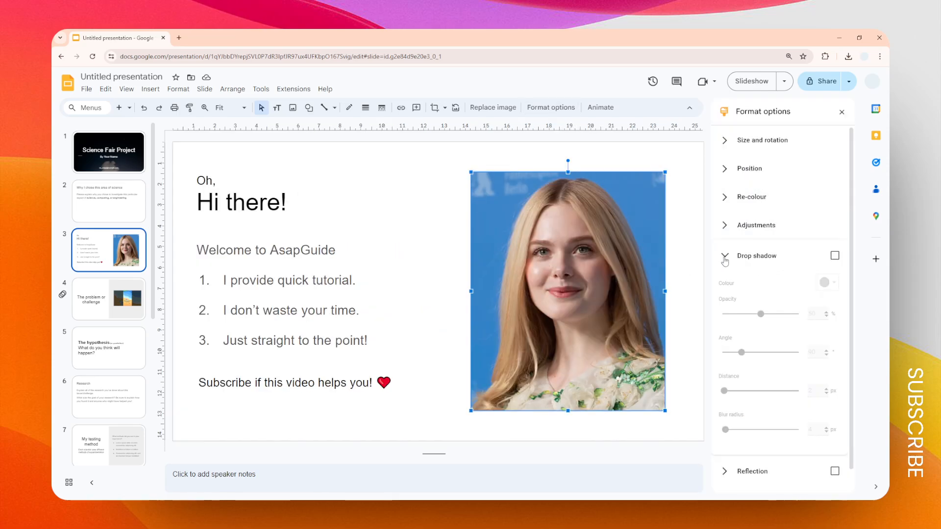
left_click(725, 256)
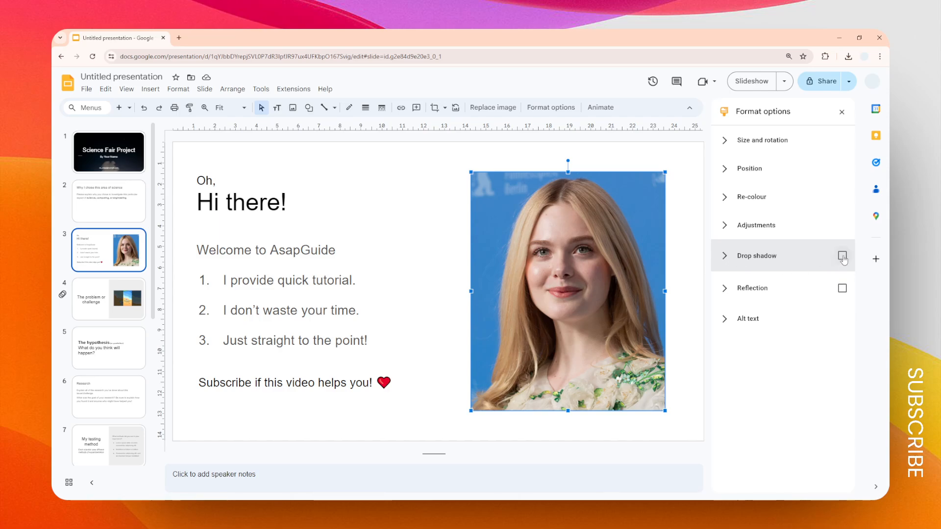
left_click(842, 255)
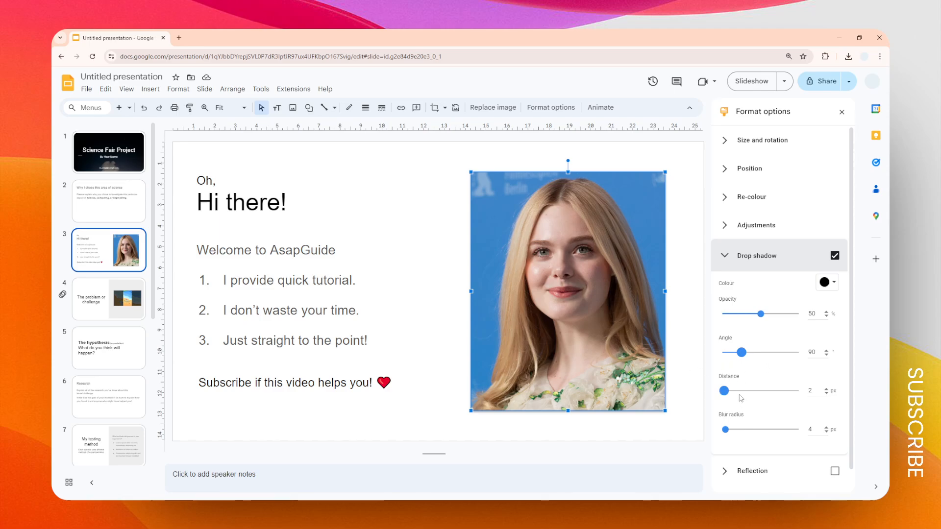
mouse_move(746, 390)
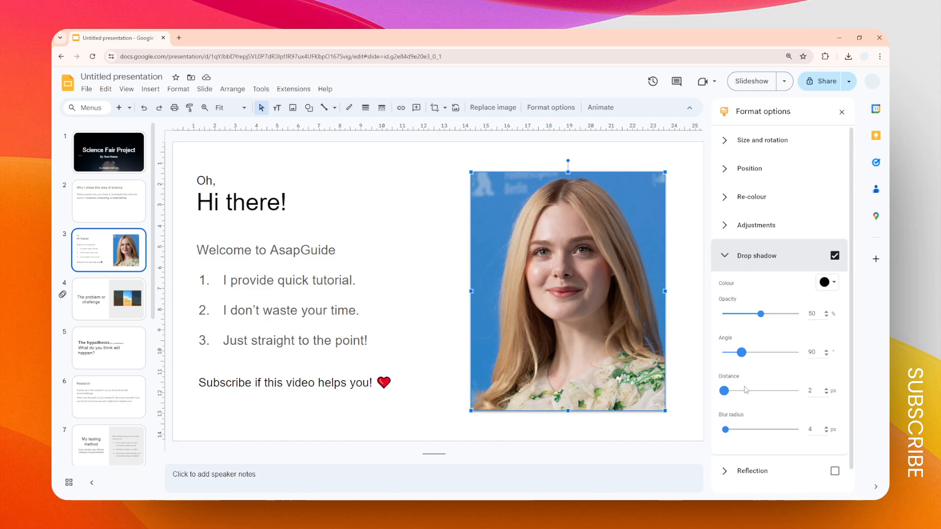
mouse_move(724, 390)
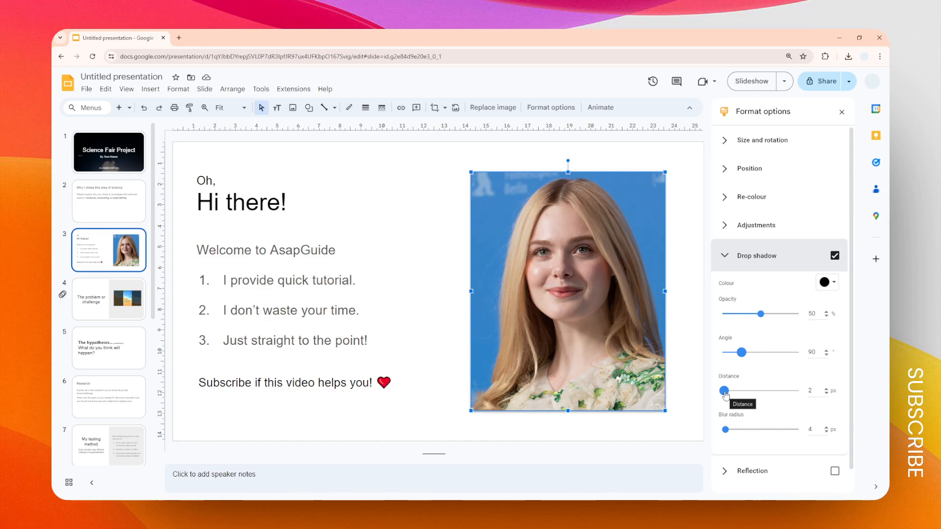
Set the shadow distance to 21 px and angle to 50°.
left_click_drag(724, 390, 737, 391)
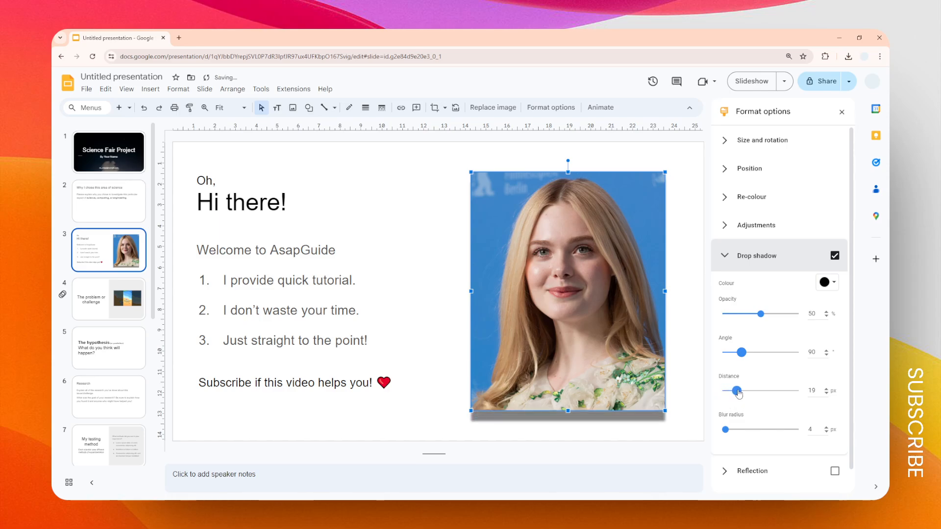
left_click_drag(737, 390, 739, 391)
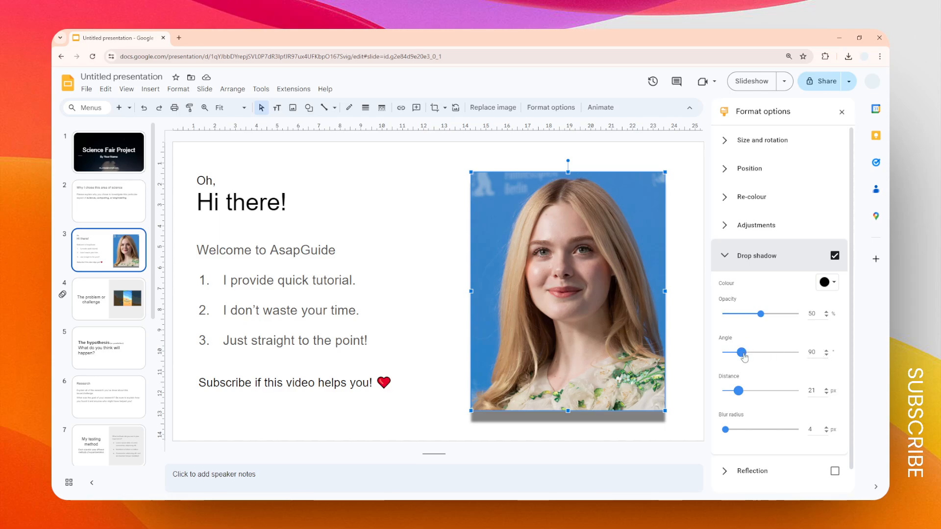
mouse_move(769, 355)
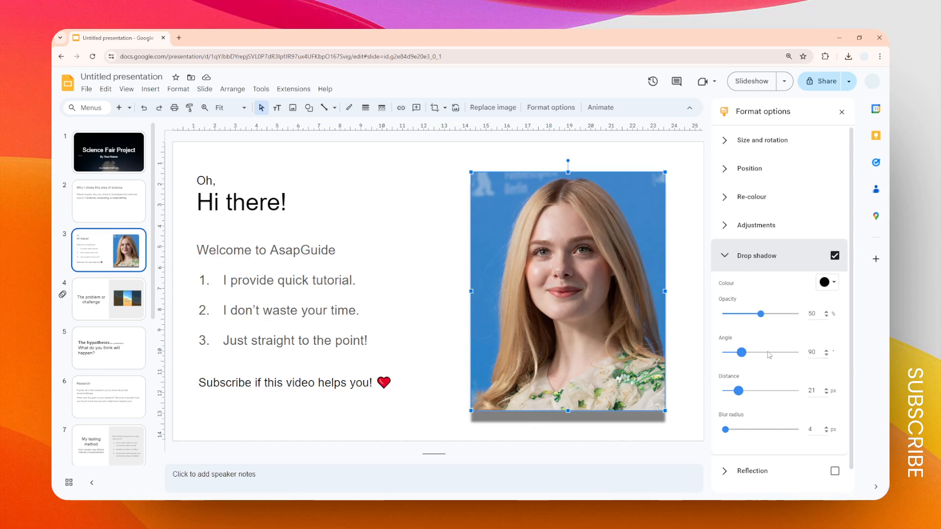
left_click_drag(741, 352, 738, 353)
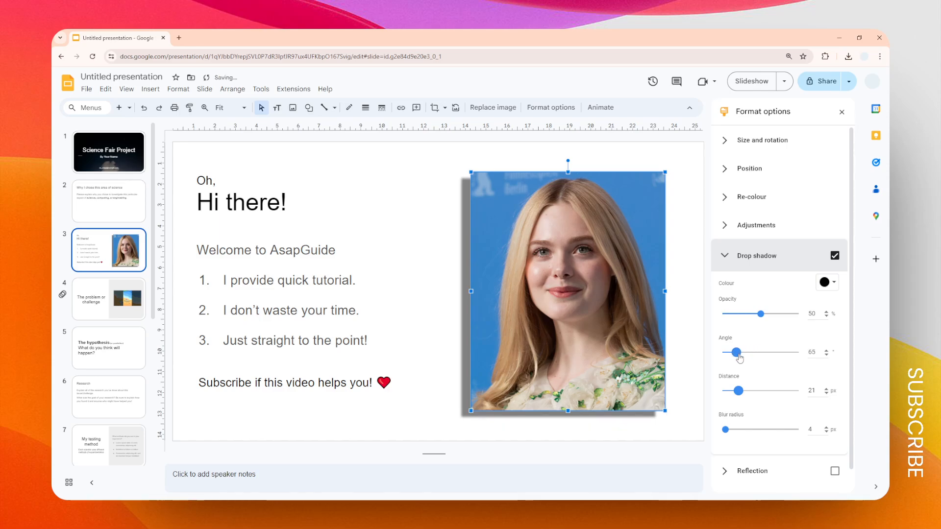
left_click_drag(738, 353, 730, 352)
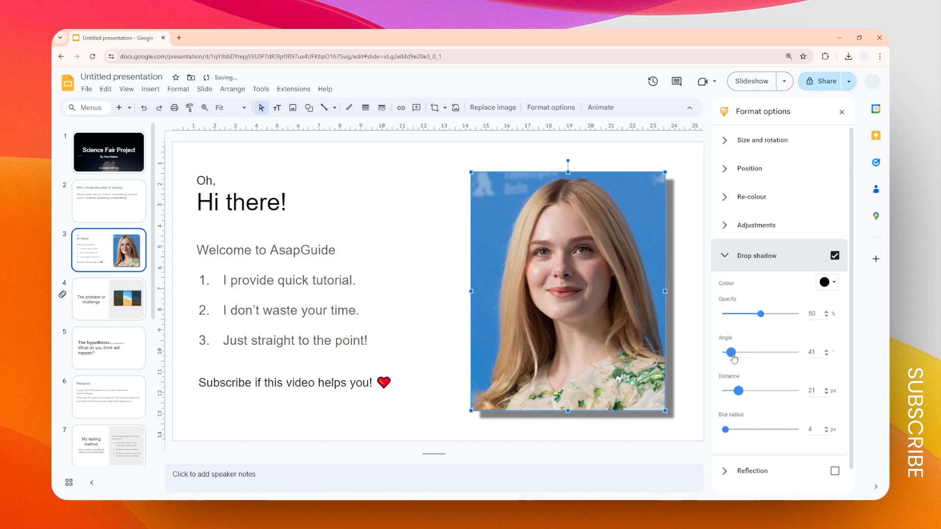
left_click_drag(730, 353, 733, 353)
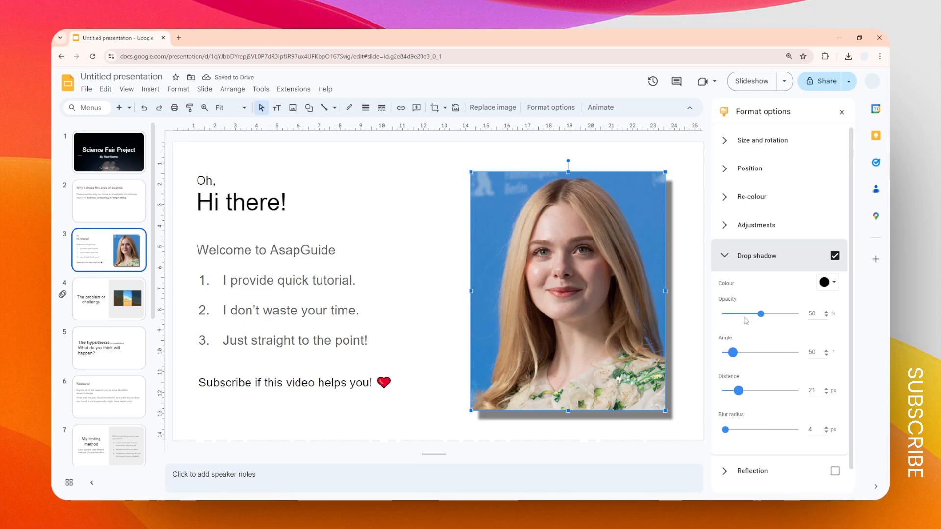
Give the shadow 38% opacity, blue colour and a 19 px blur radius.
left_click_drag(761, 313, 758, 313)
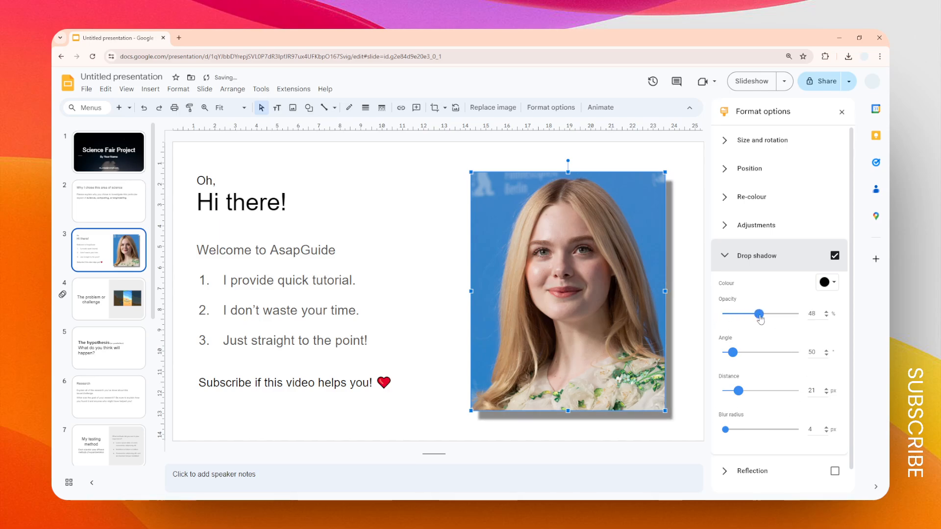
left_click_drag(759, 313, 750, 313)
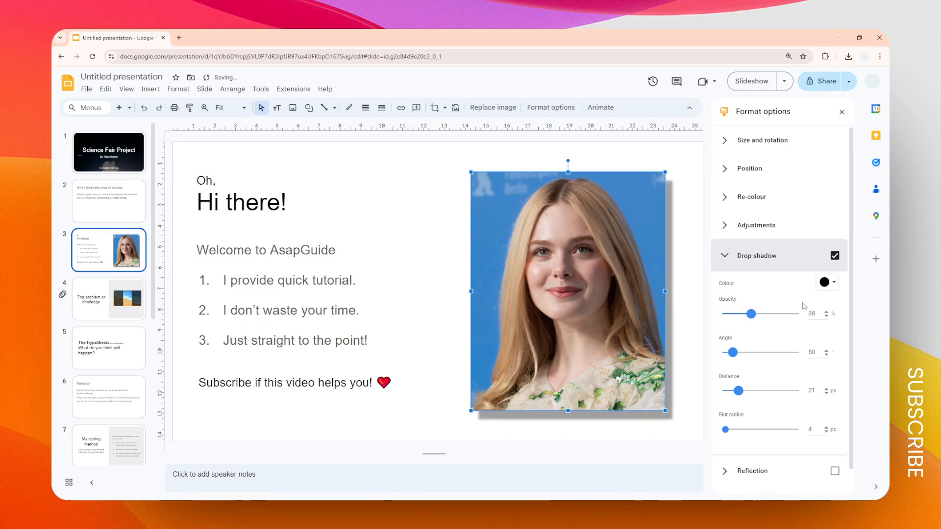
left_click(833, 282)
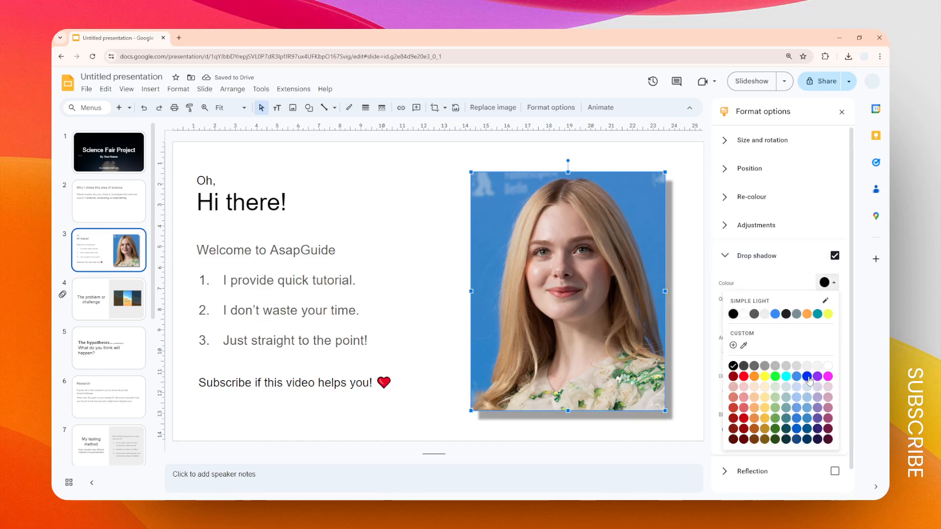
left_click(807, 376)
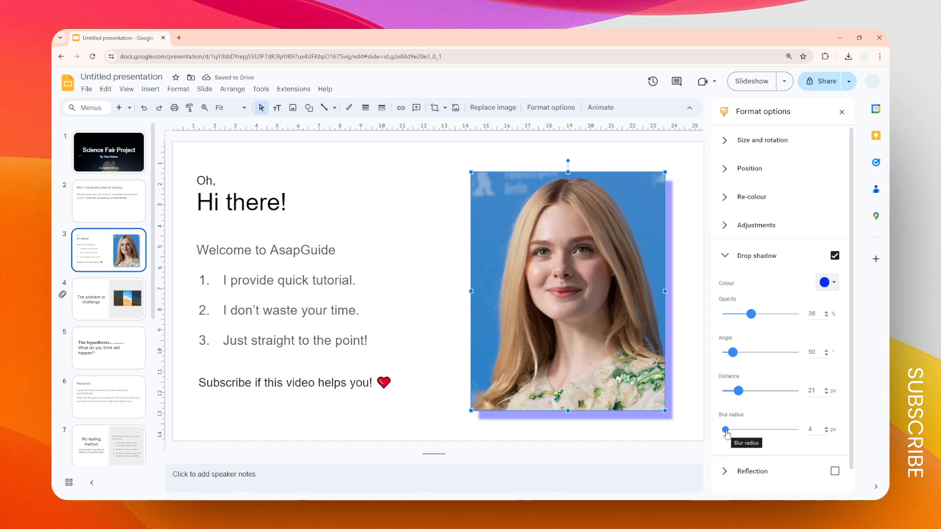
left_click_drag(726, 429, 737, 430)
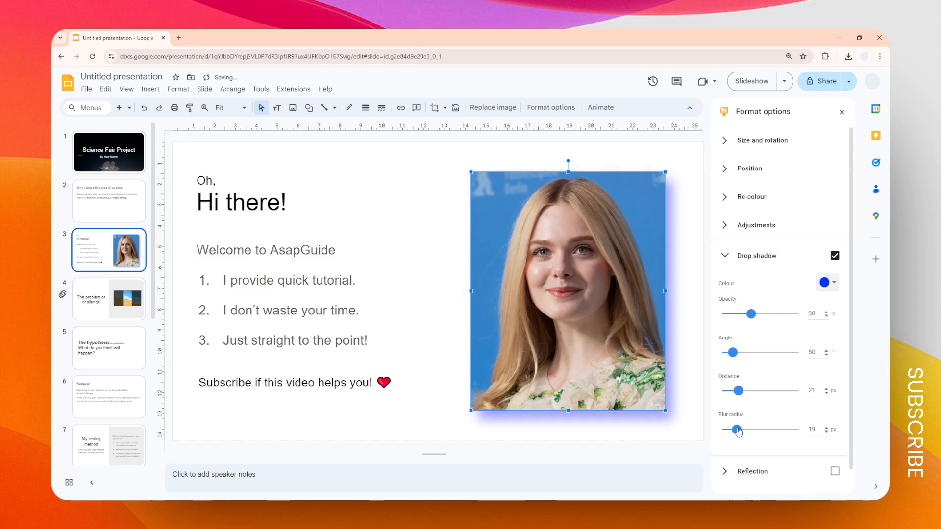
mouse_move(712, 351)
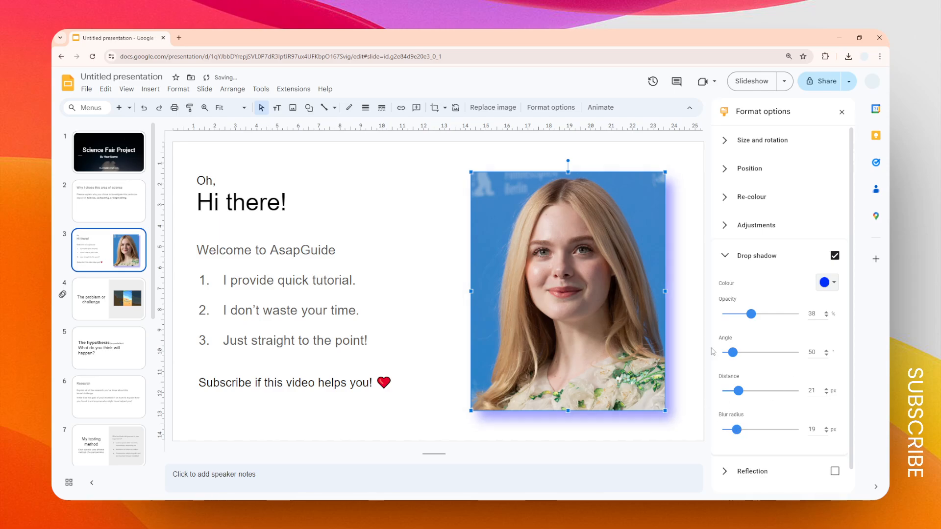